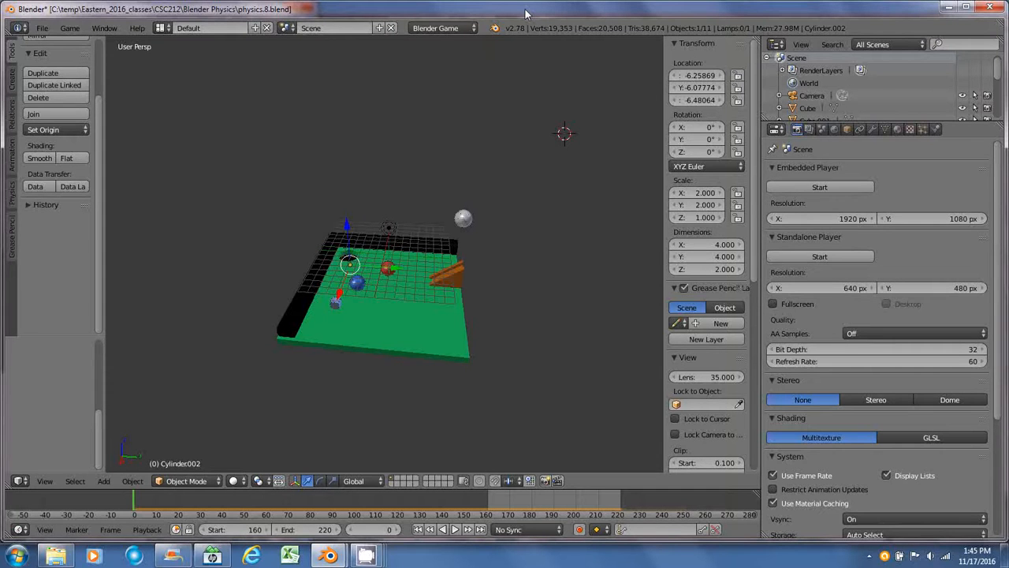
mouse_move(481, 191)
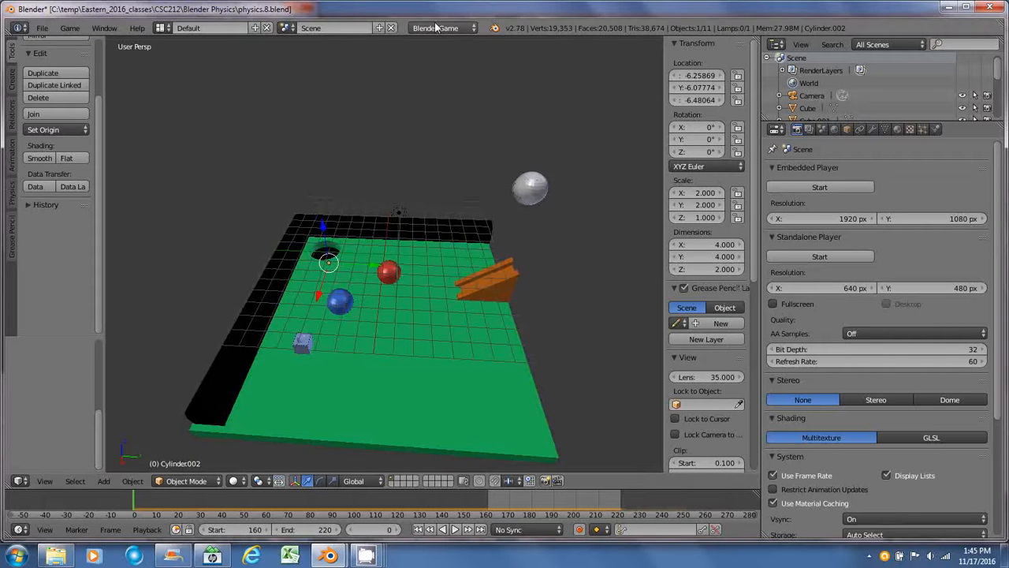
- Switch the engine to Blender Render and render the animation over frames 160–220
click(441, 27)
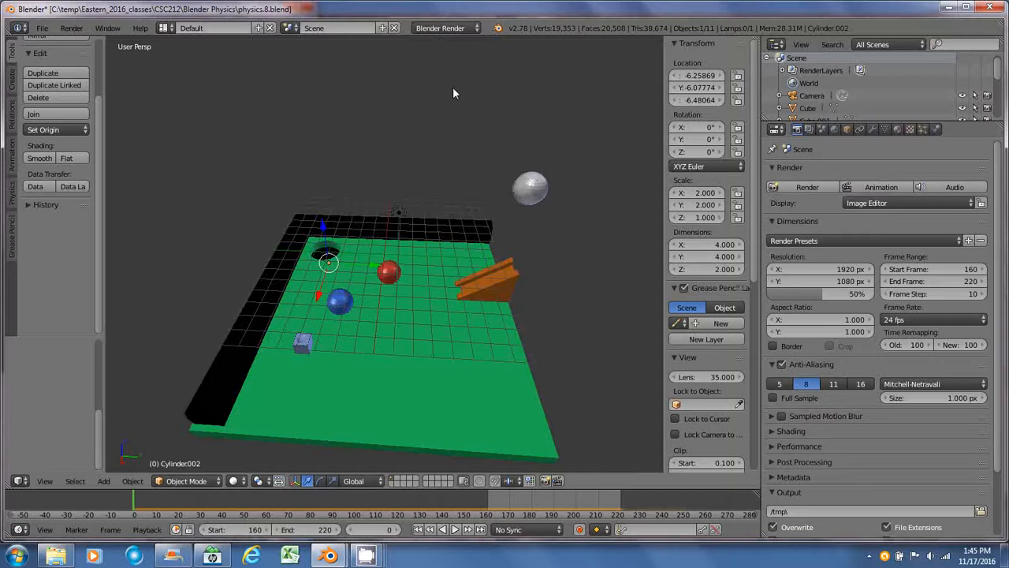
mouse_move(631, 247)
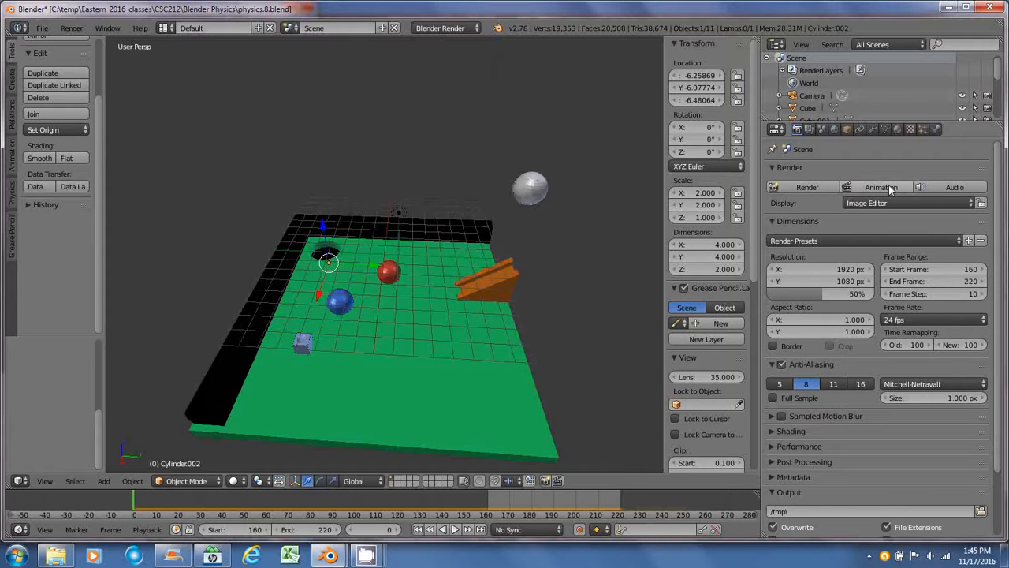
click(806, 187)
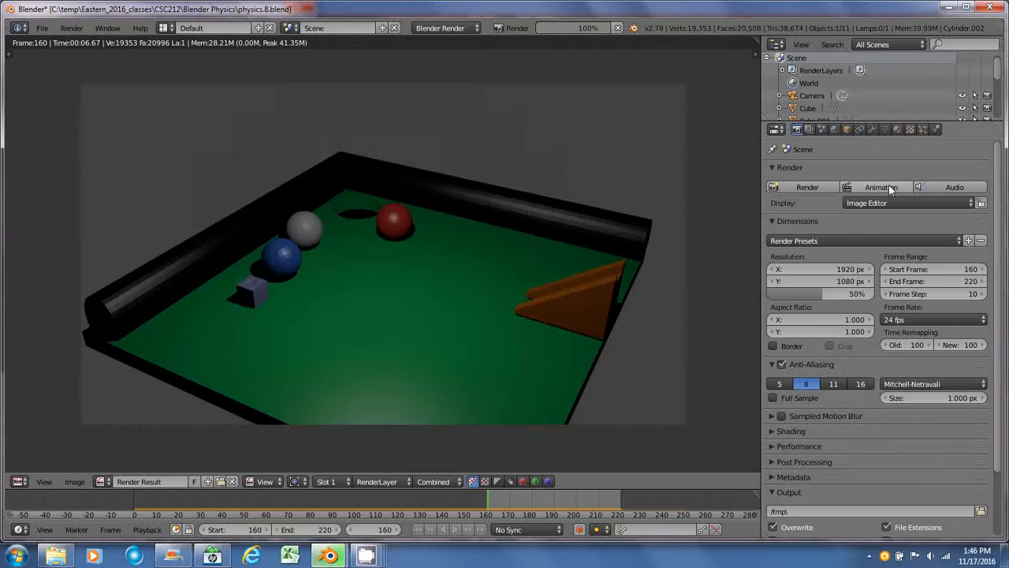
- Let the pool table animation render finish at frame 220
click(881, 187)
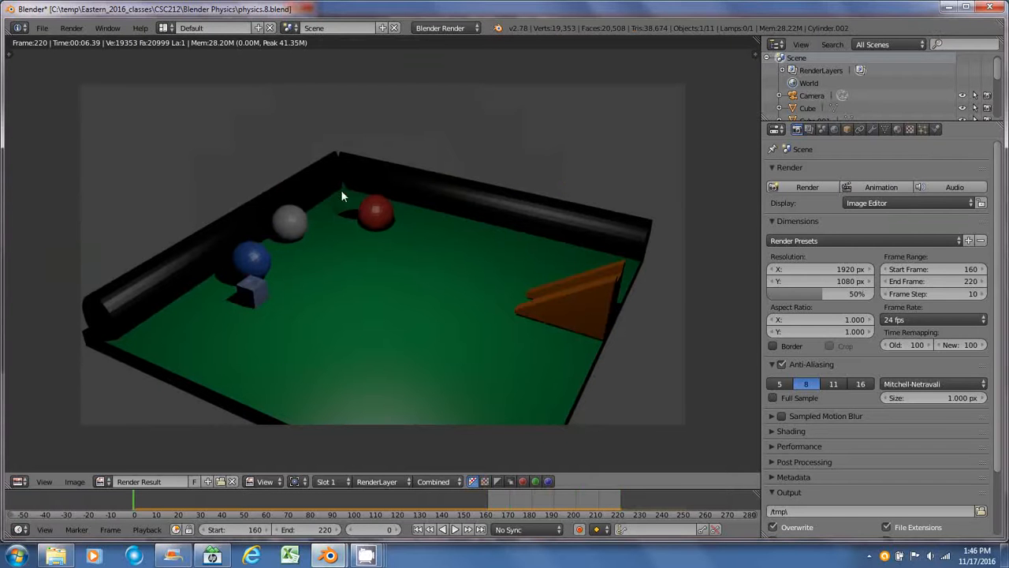
mouse_move(376, 257)
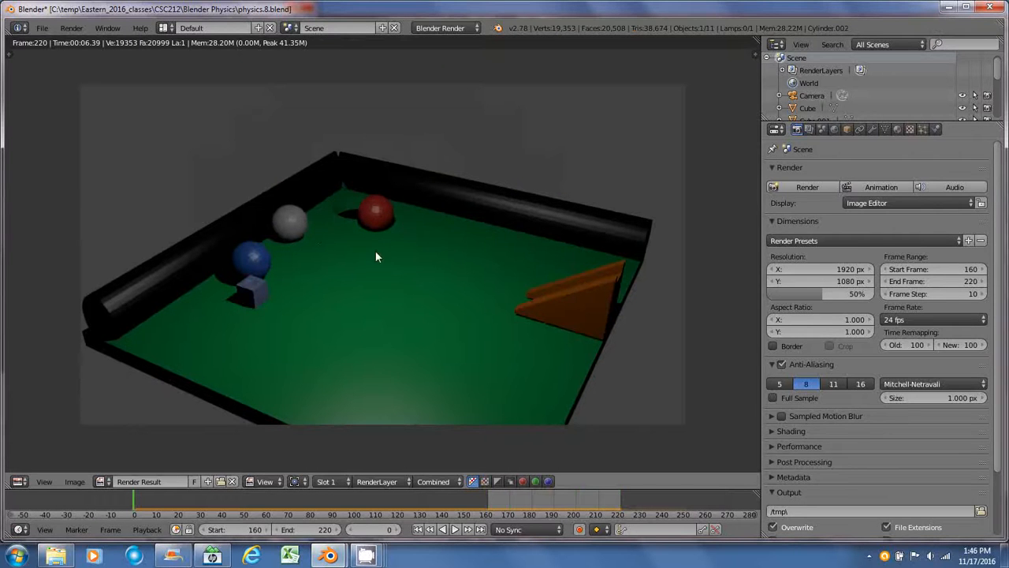
mouse_move(333, 256)
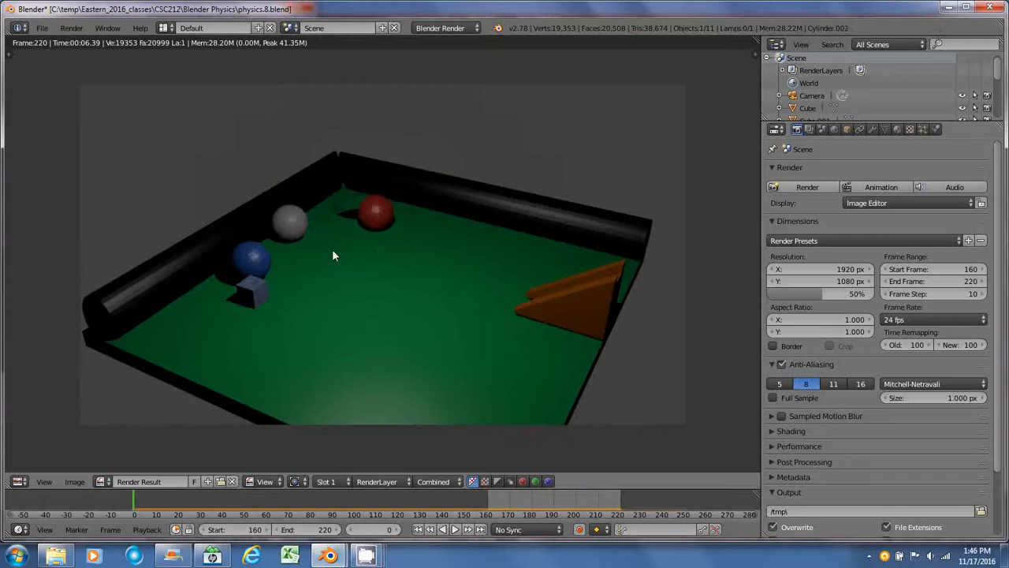
mouse_move(399, 237)
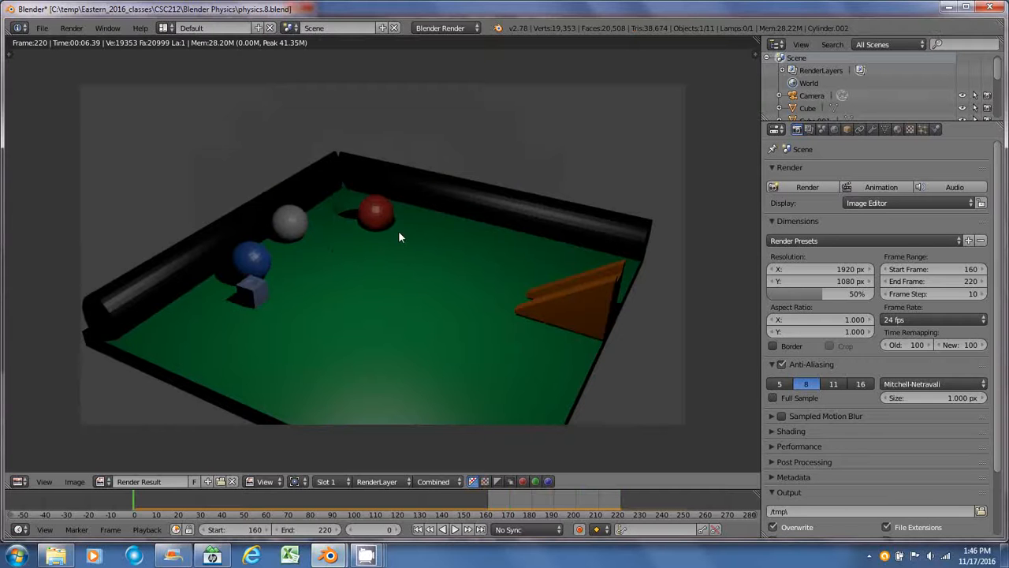
mouse_move(528, 84)
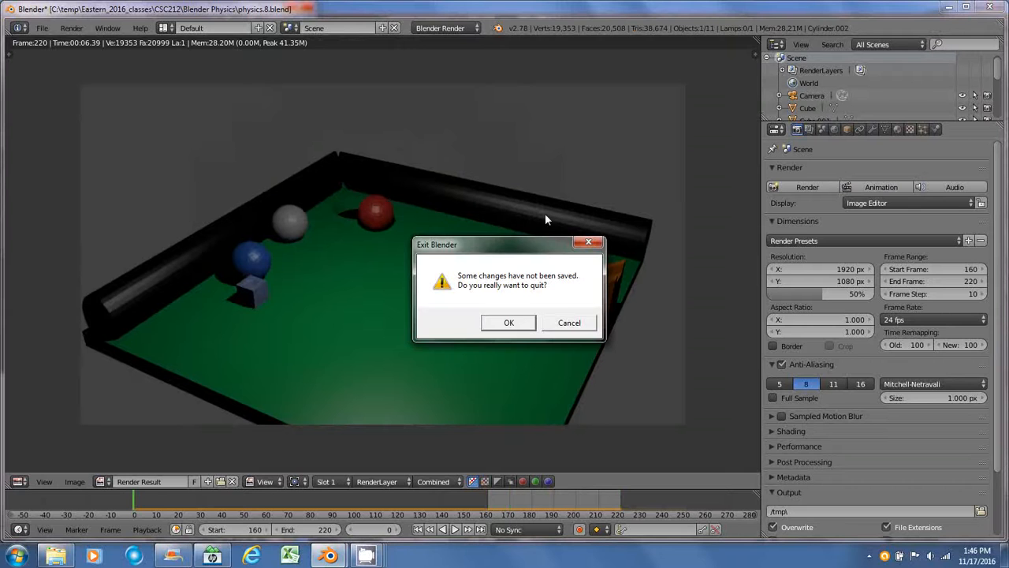
- Confirm quitting Blender without saving the current session
click(509, 322)
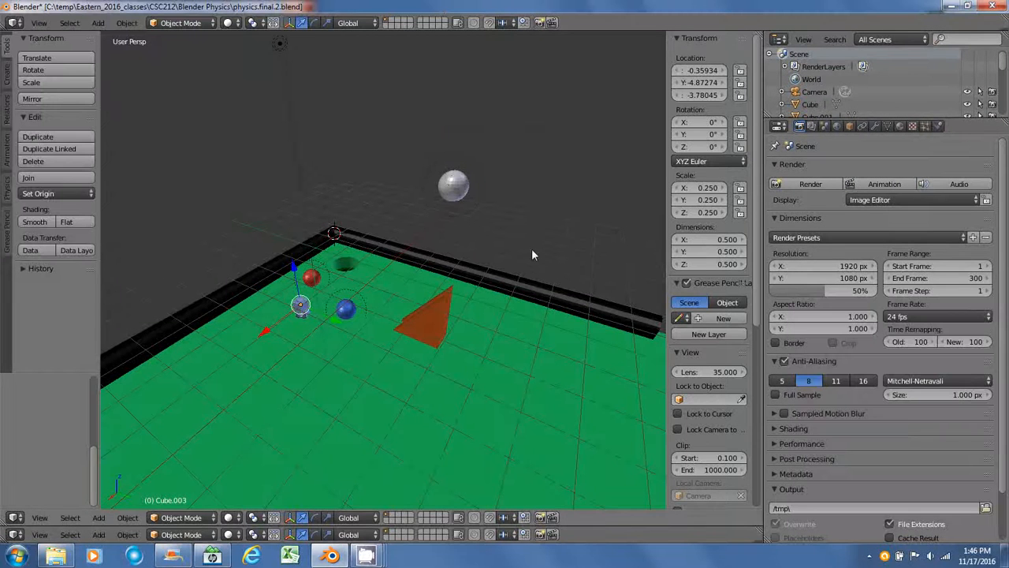
mouse_move(338, 266)
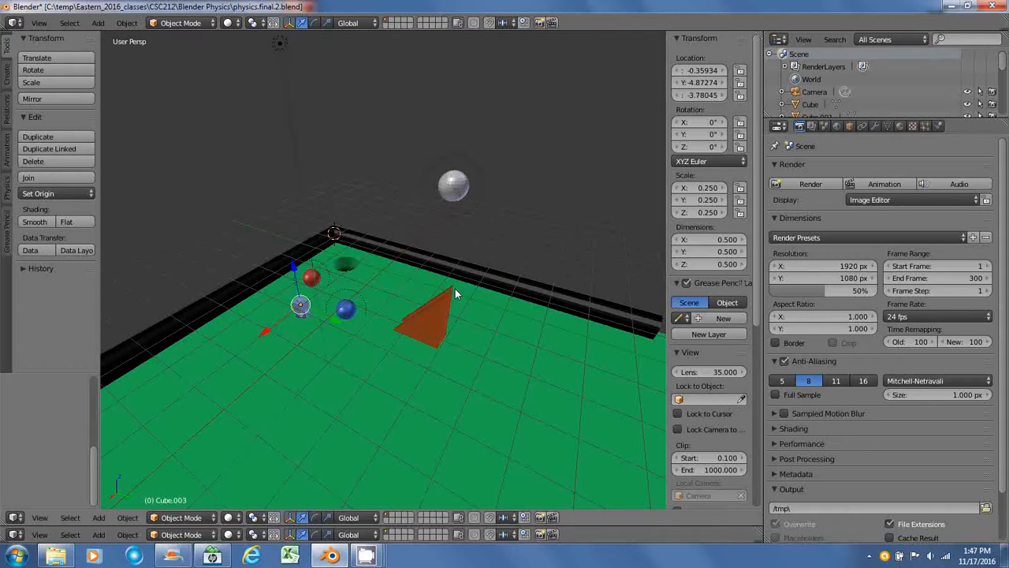
mouse_move(347, 271)
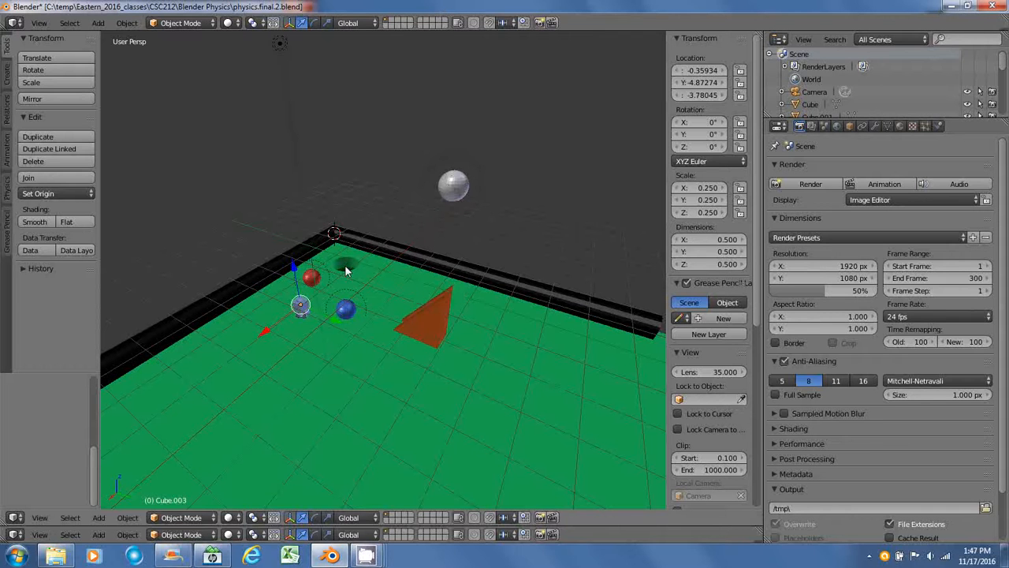
mouse_move(428, 298)
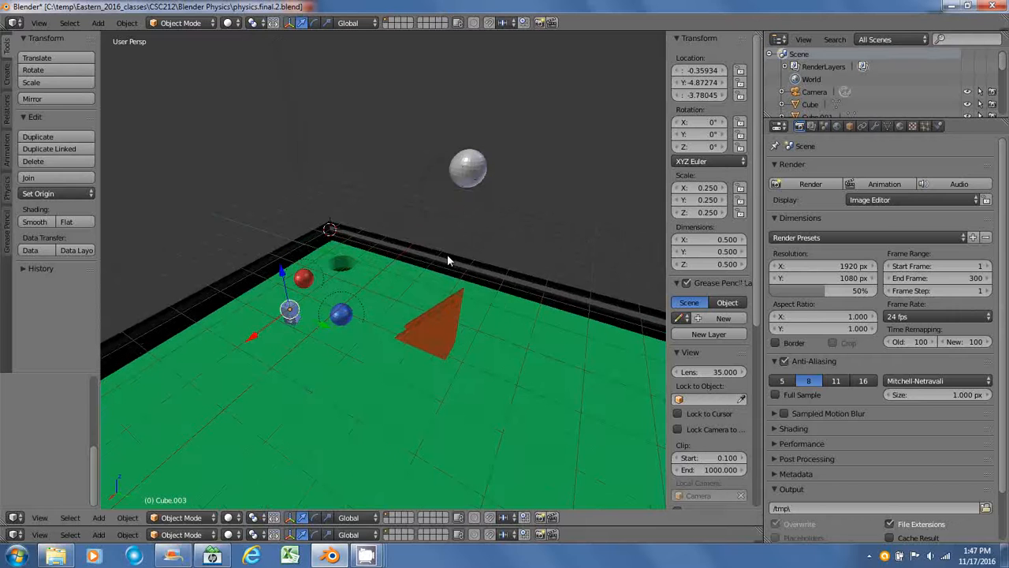
mouse_move(623, 153)
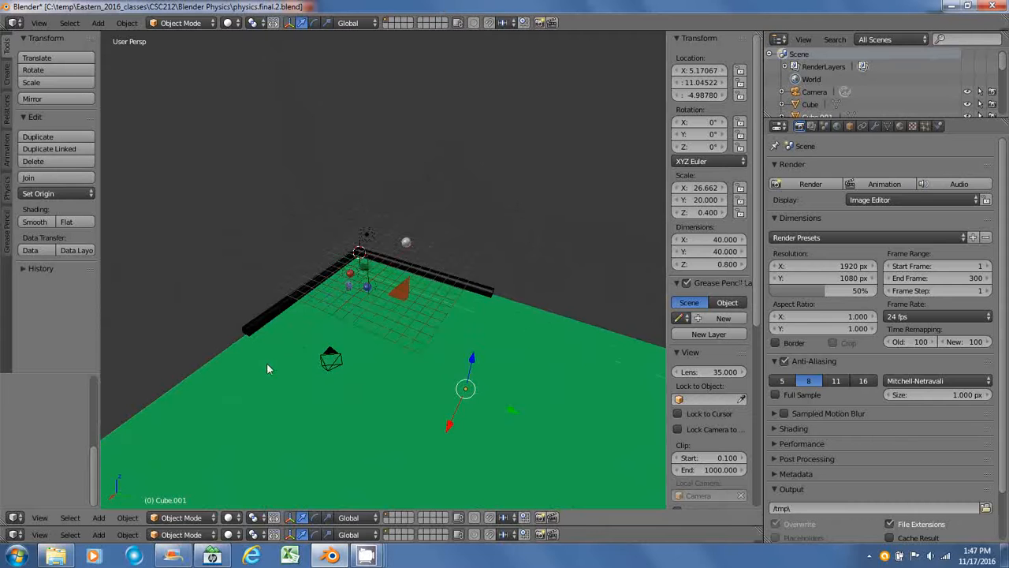
mouse_move(404, 379)
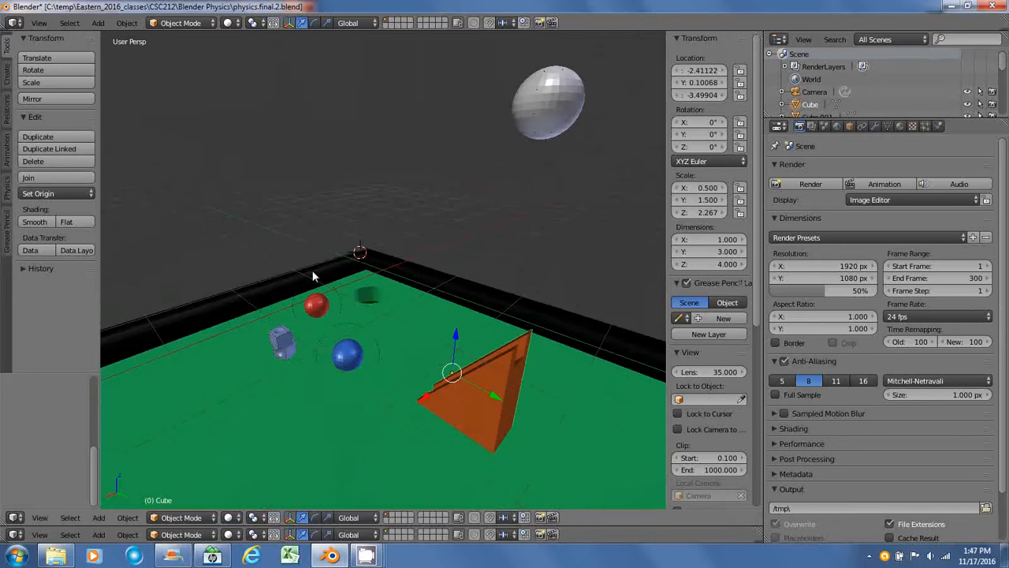
mouse_move(498, 305)
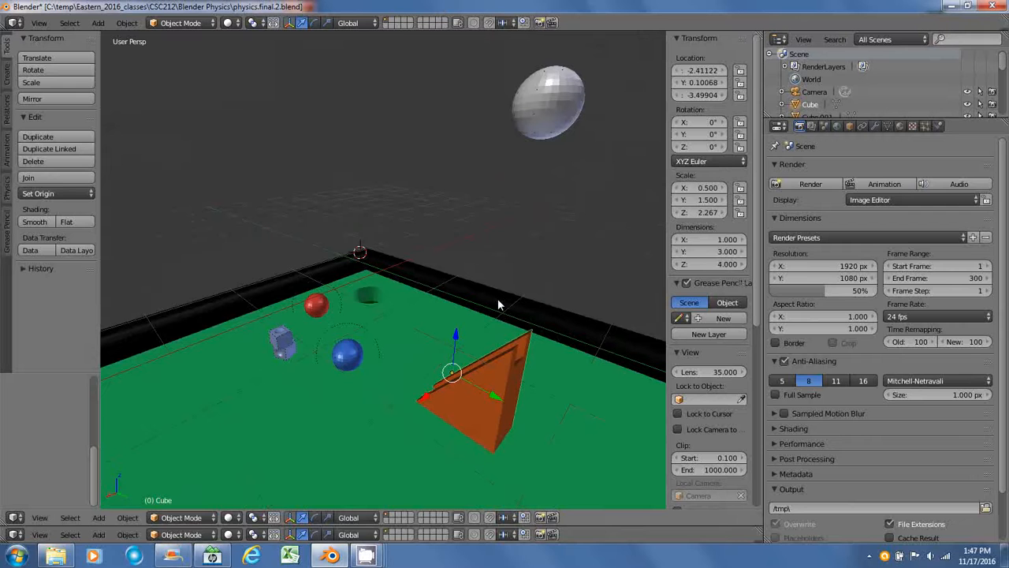
mouse_move(542, 271)
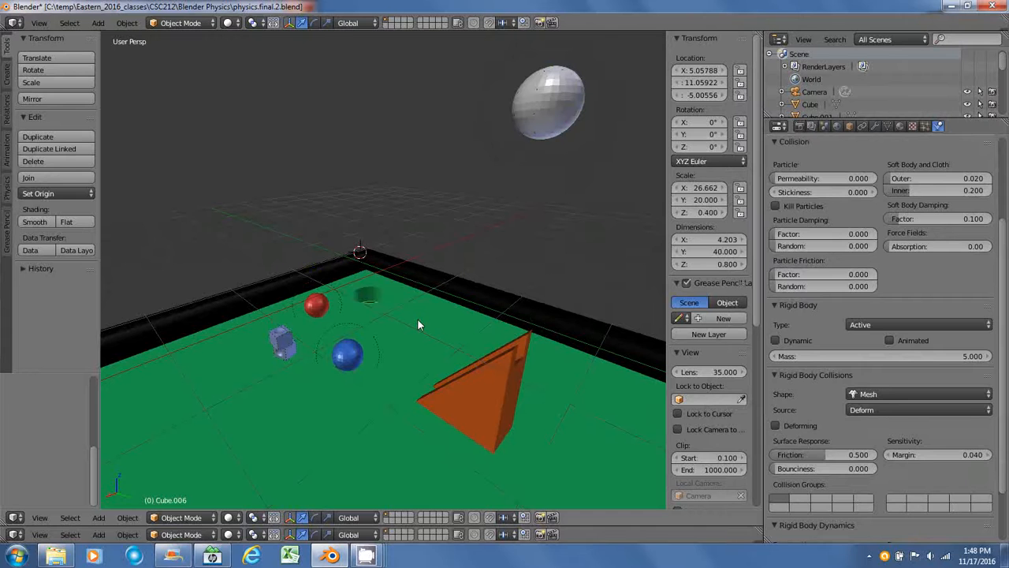
- Show the Render settings and open the Output file format list
click(798, 126)
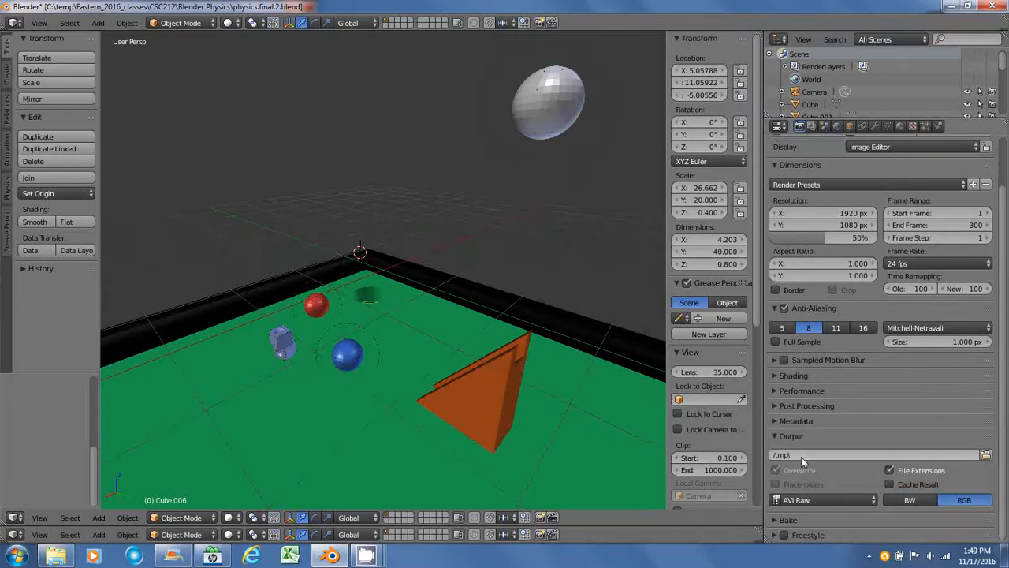
click(820, 499)
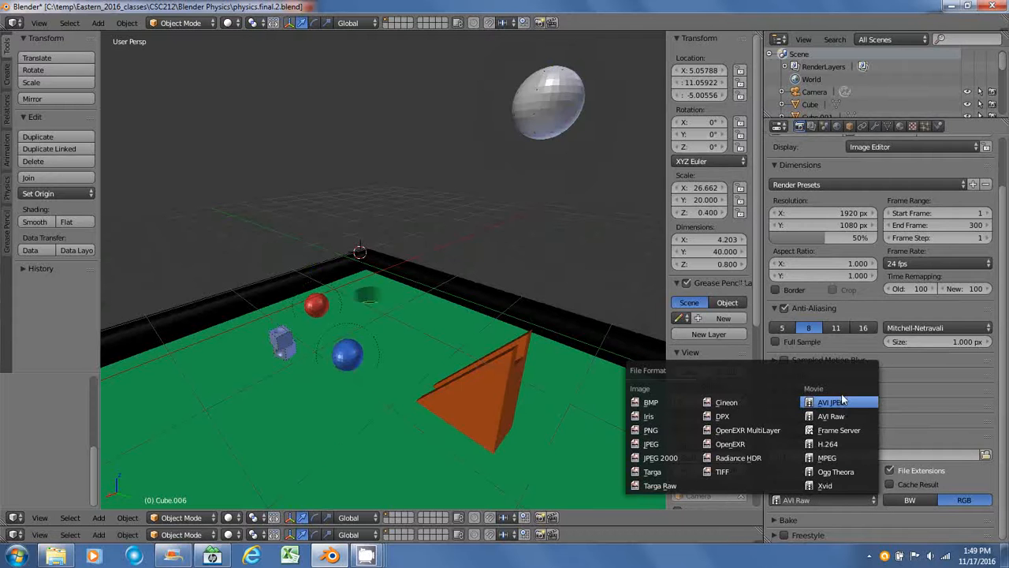
mouse_move(832, 402)
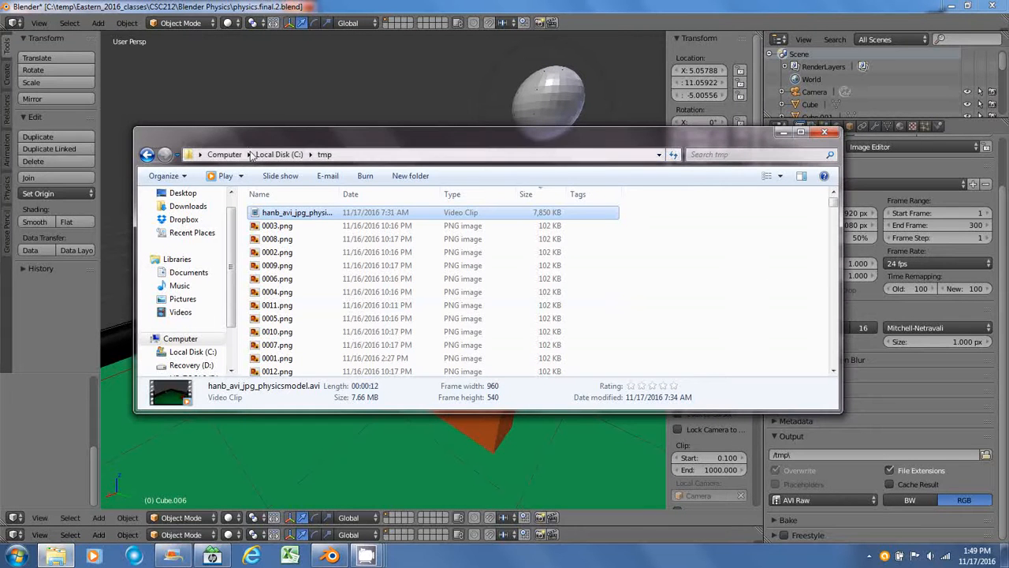
- Scroll through the numbered PNG and JPEG frames in C:\tmp
scroll(down, 3)
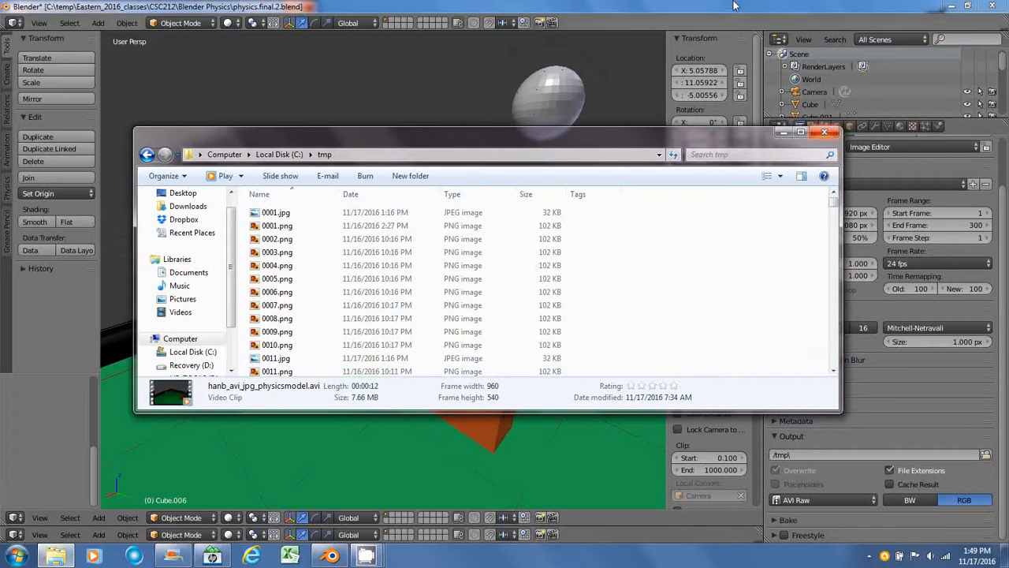
- Return to Blender's render settings and open the Output file format list, showing AVI JPEG
click(825, 132)
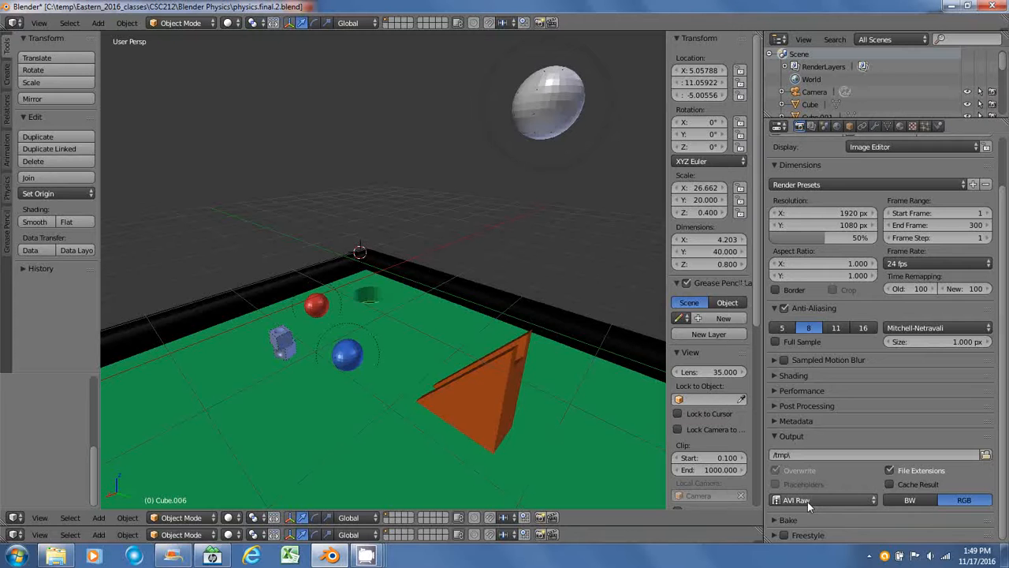
mouse_move(796, 499)
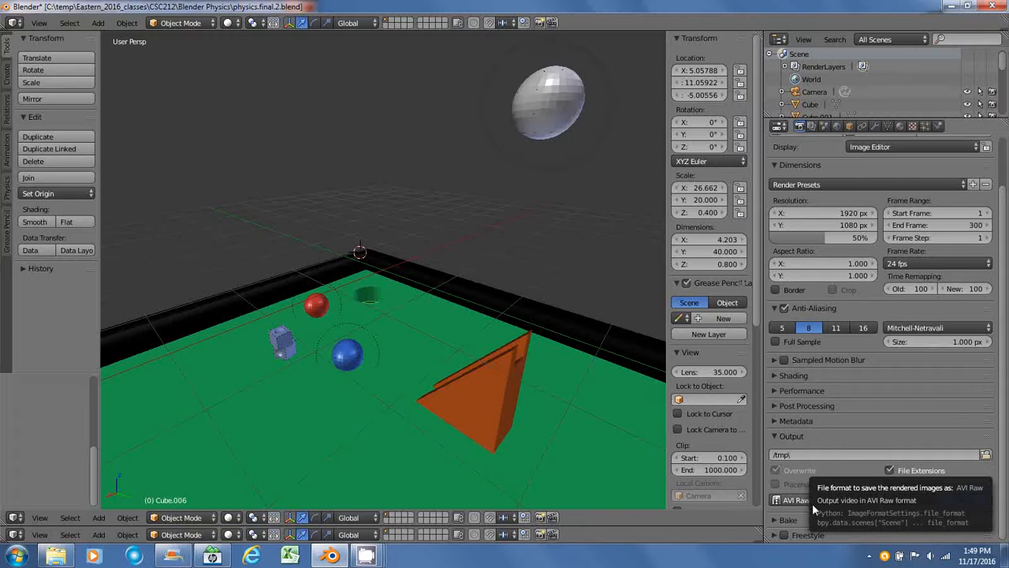
click(796, 500)
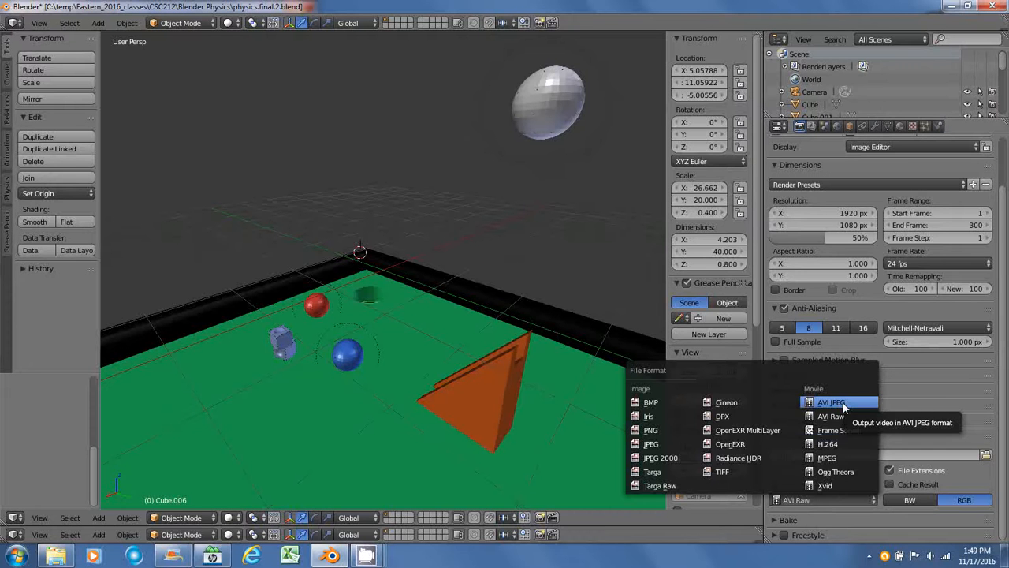
mouse_move(763, 295)
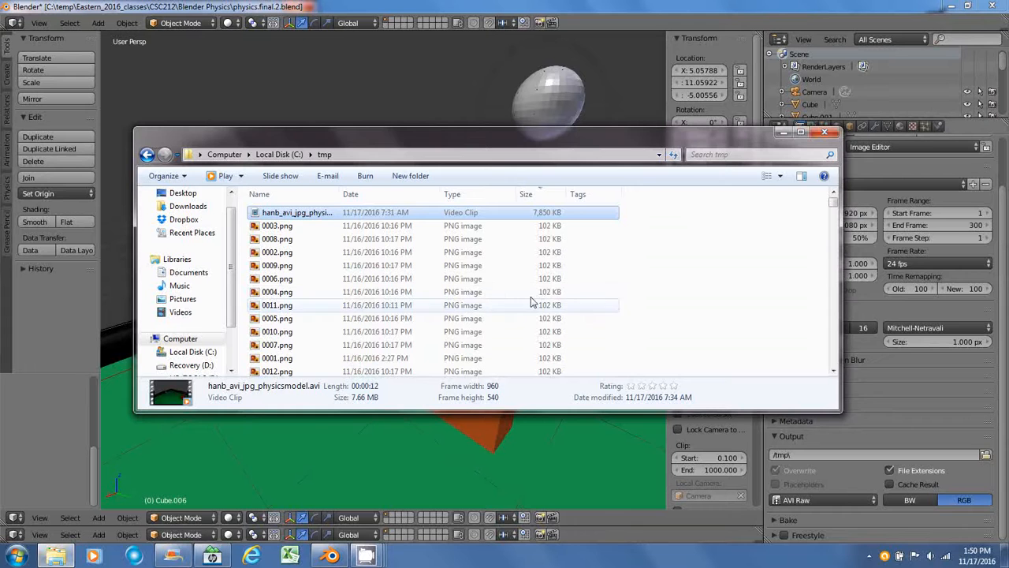
mouse_move(297, 212)
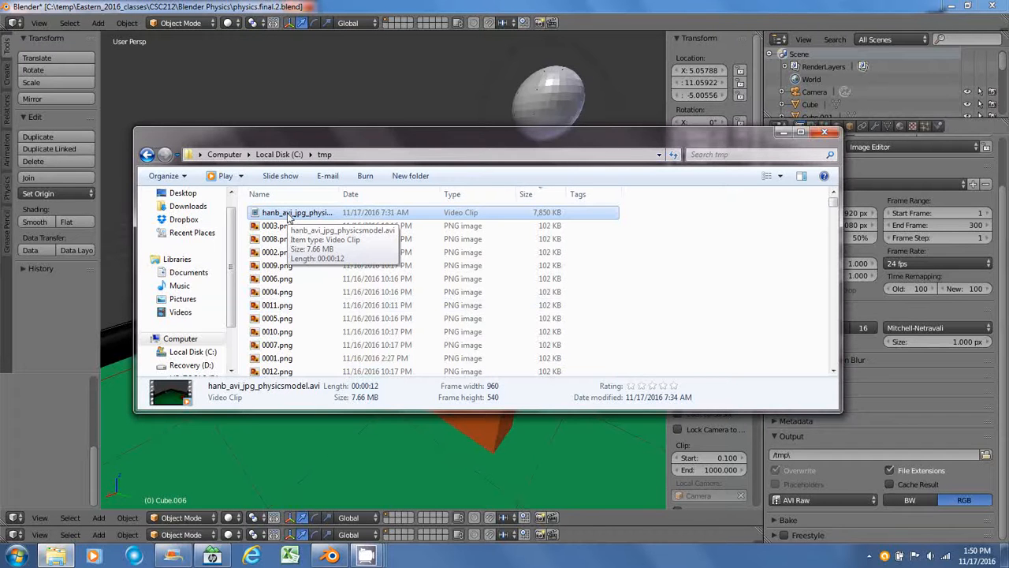
mouse_move(319, 246)
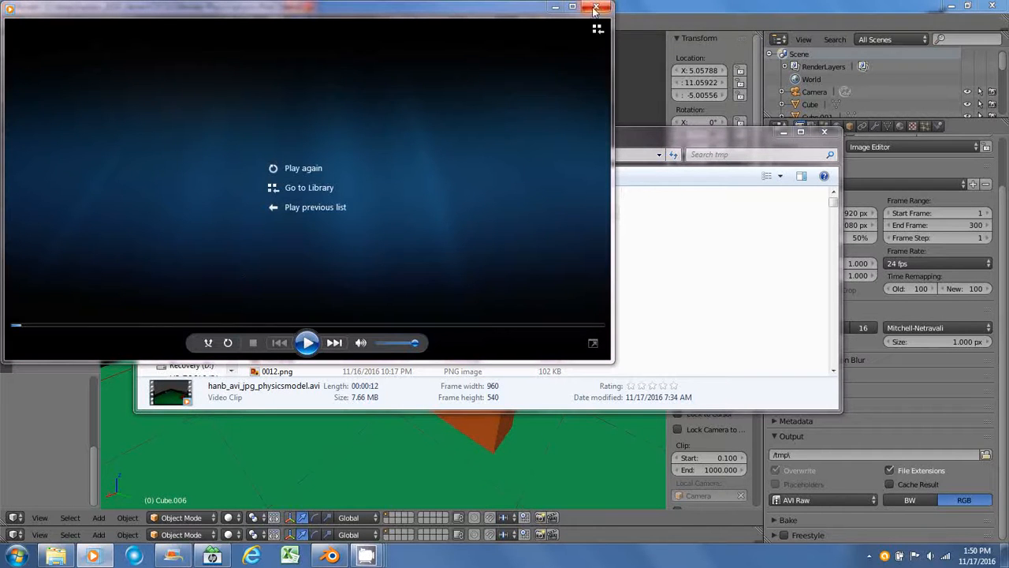
- Close the video player and bring Blender's pool table scene to the front
click(595, 9)
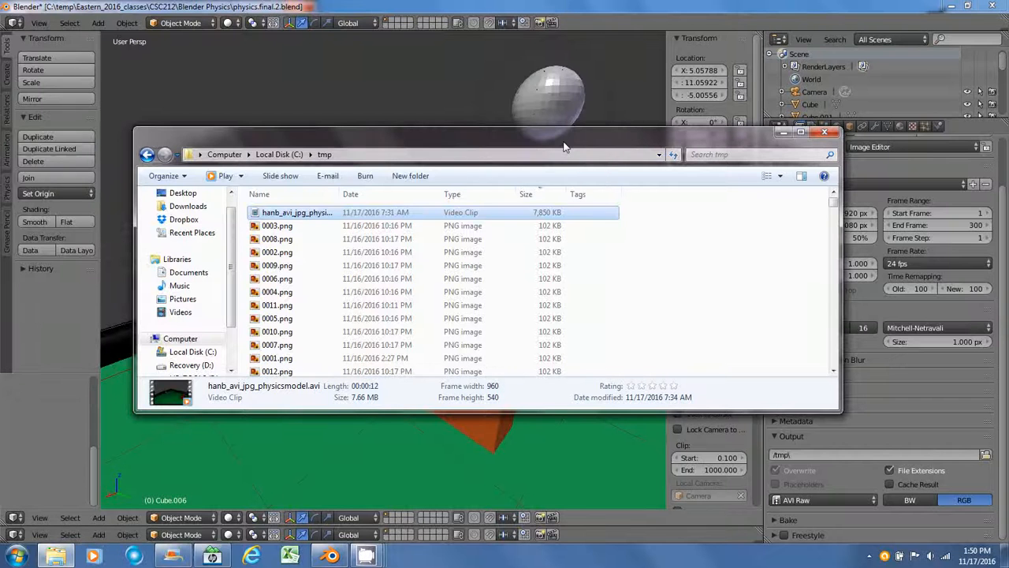
click(834, 132)
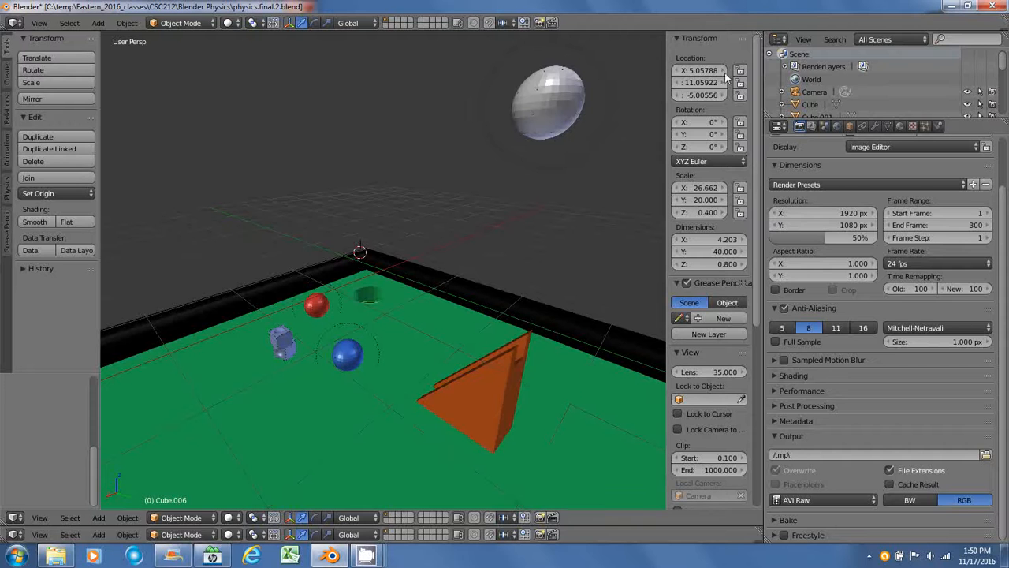
mouse_move(702, 95)
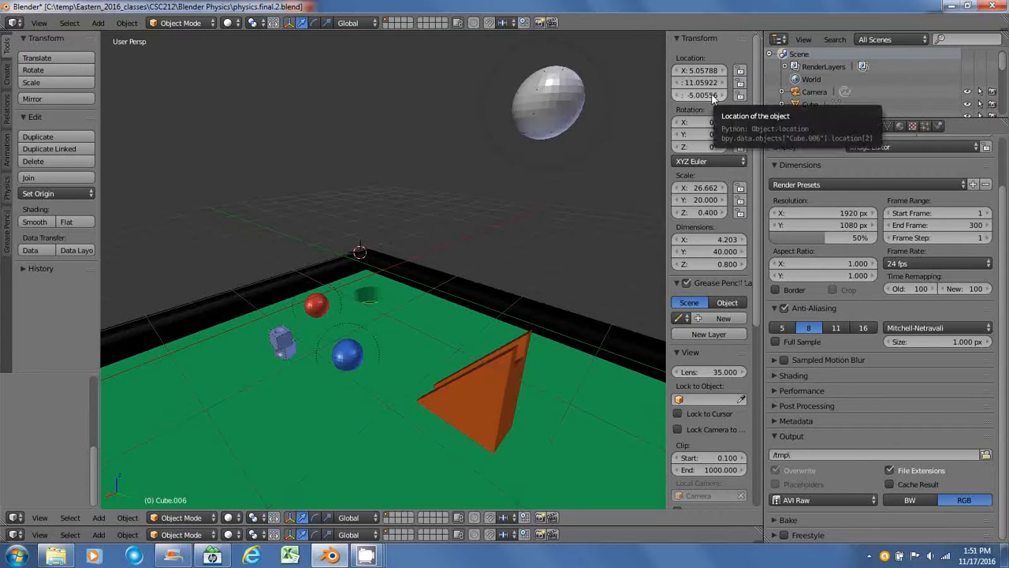